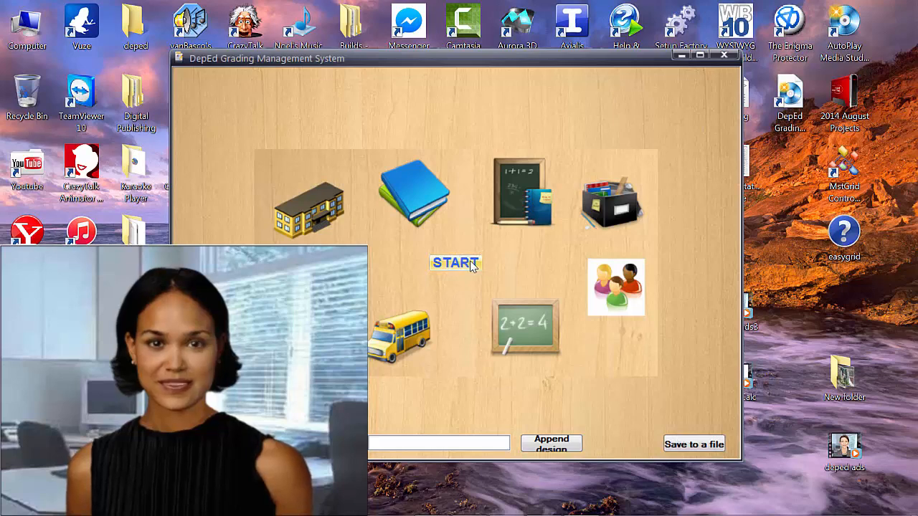
Step: Leave the splash screen and enter the main grading workspace
click(456, 263)
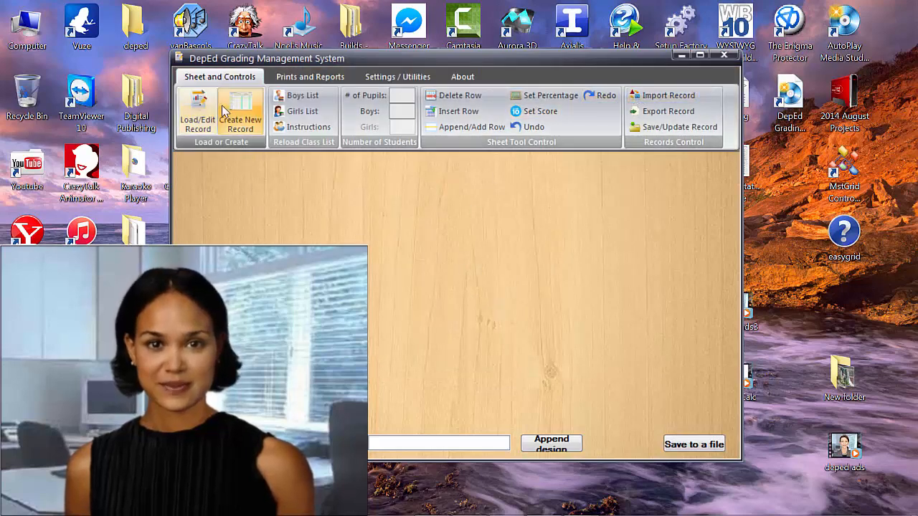
Step: Create a Mother Tounge record for V-Sampaguita, 1st Grading Period, and maximize the window
click(241, 118)
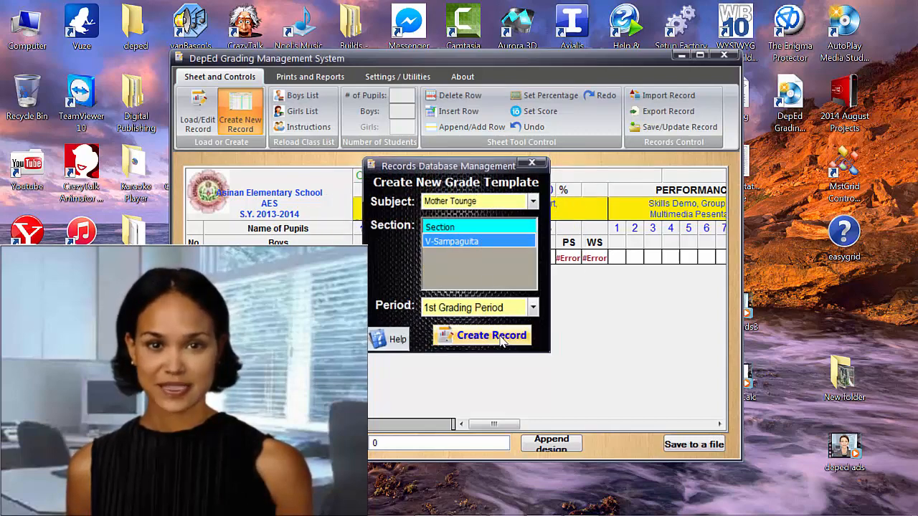
click(491, 336)
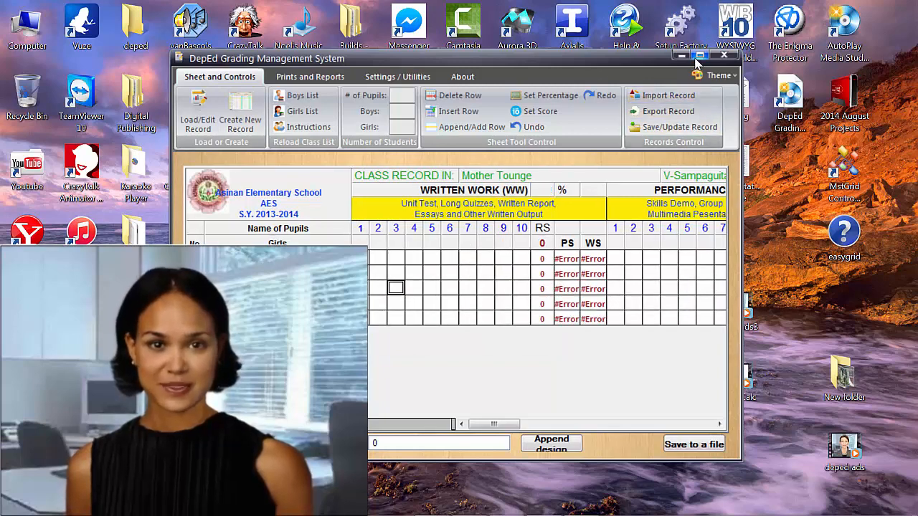
click(700, 56)
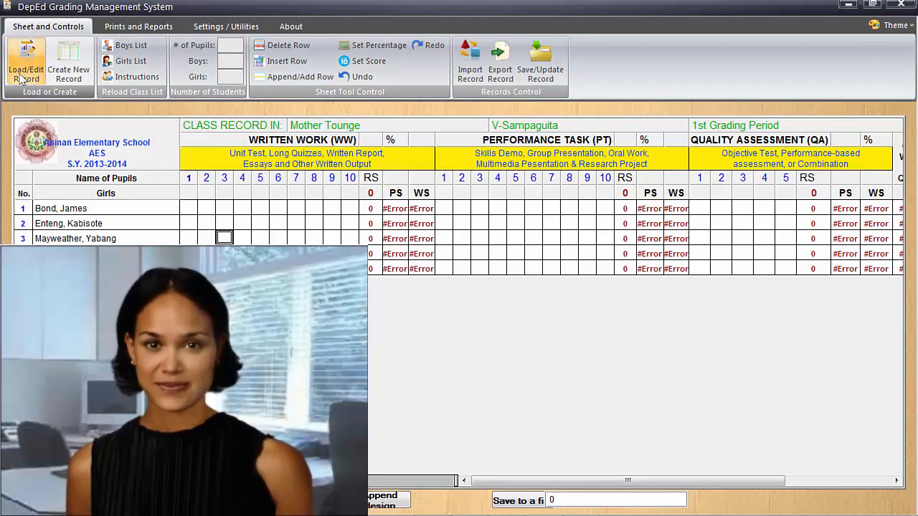
Step: Load the saved Edukasyon sa Pagpapakatao record for V-Sampaguita and show its girls list
click(26, 60)
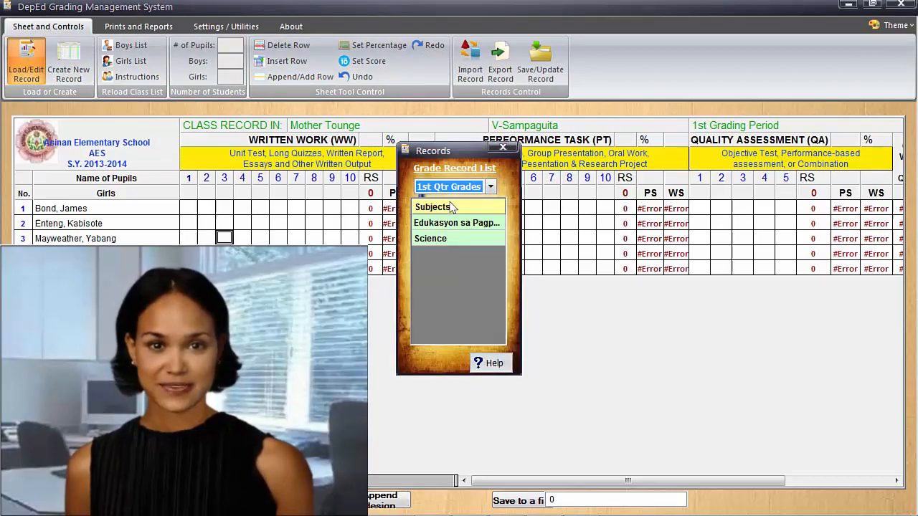
click(456, 222)
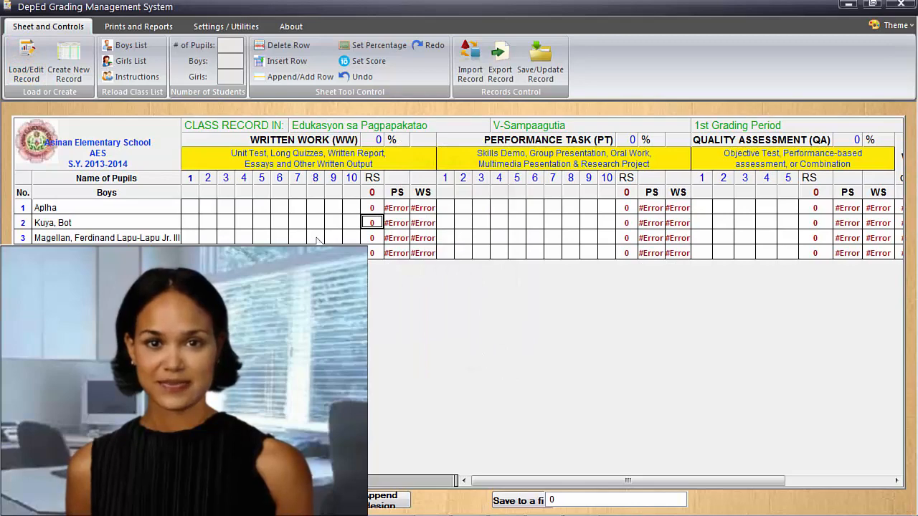
click(132, 61)
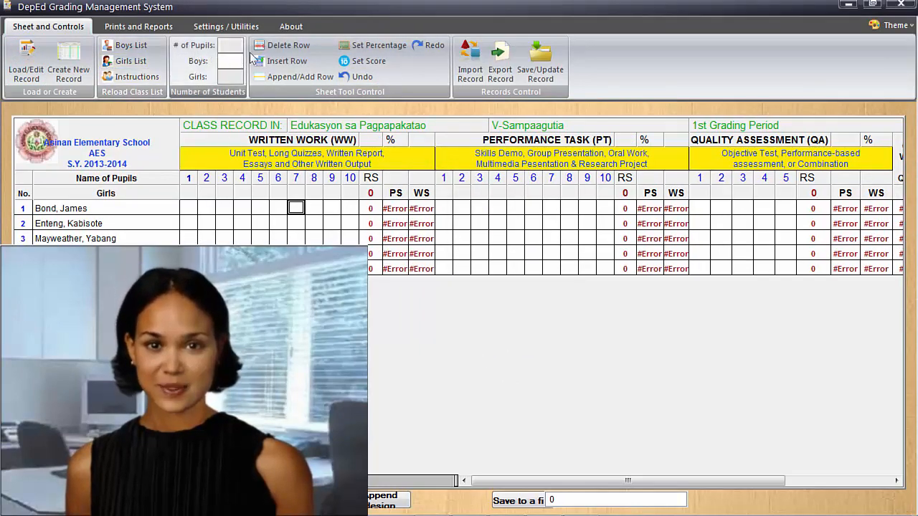
mouse_move(287, 44)
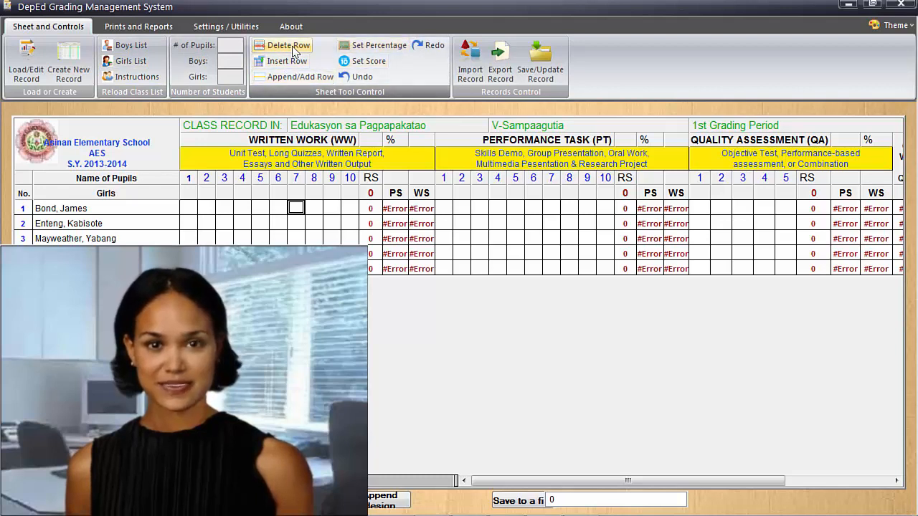
Step: Remove Bond, James and Enteng, Kabisote rows, insert a blank row, and export the record
click(288, 44)
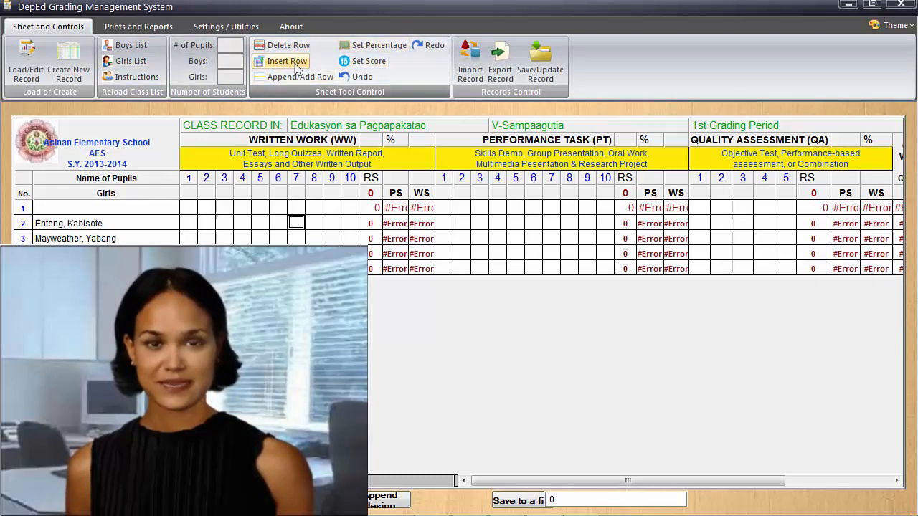
click(287, 61)
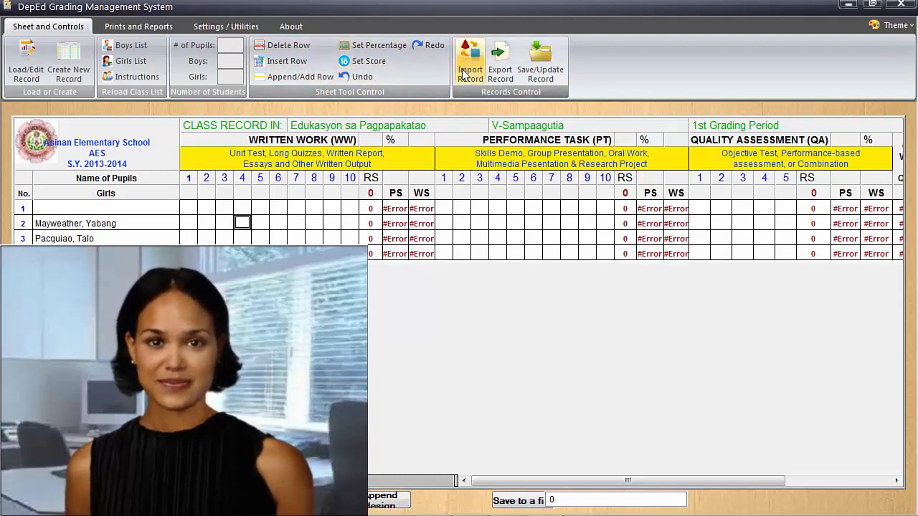
click(471, 60)
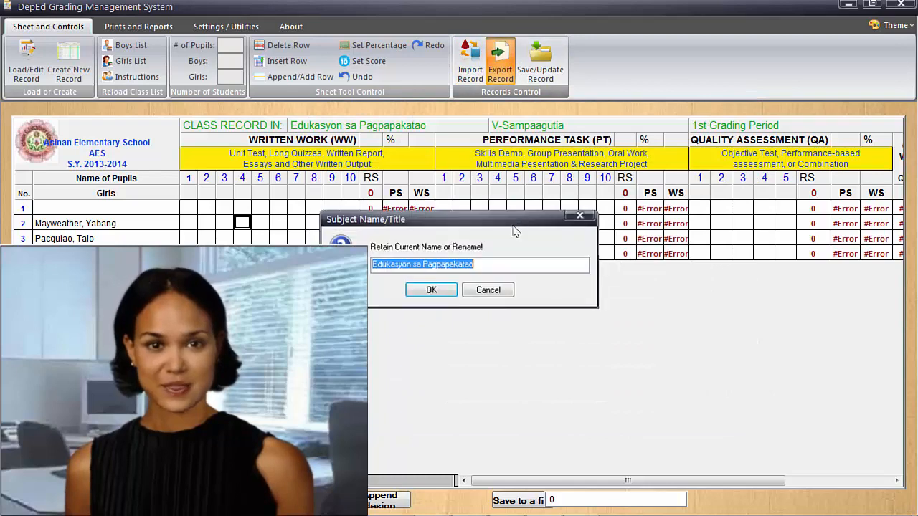
click(431, 290)
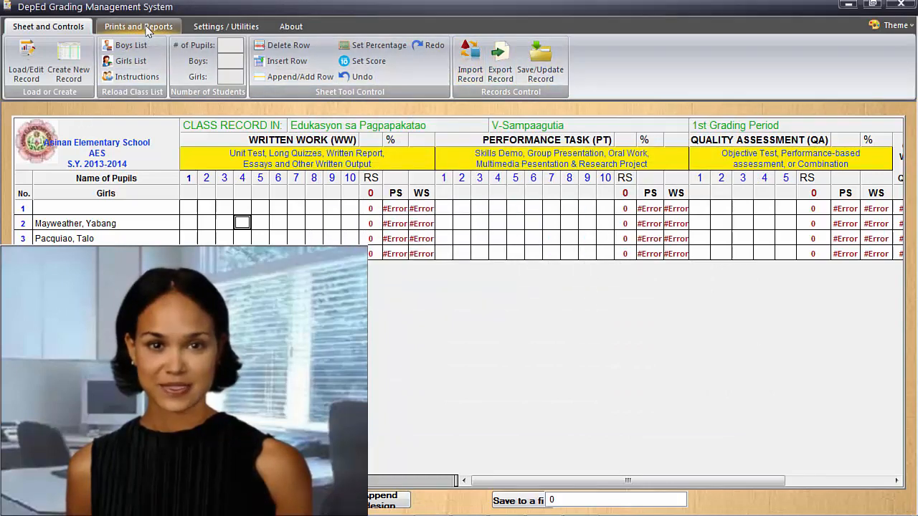
Step: Show the Prints and Reports and Settings / Utilities ribbon options
click(138, 26)
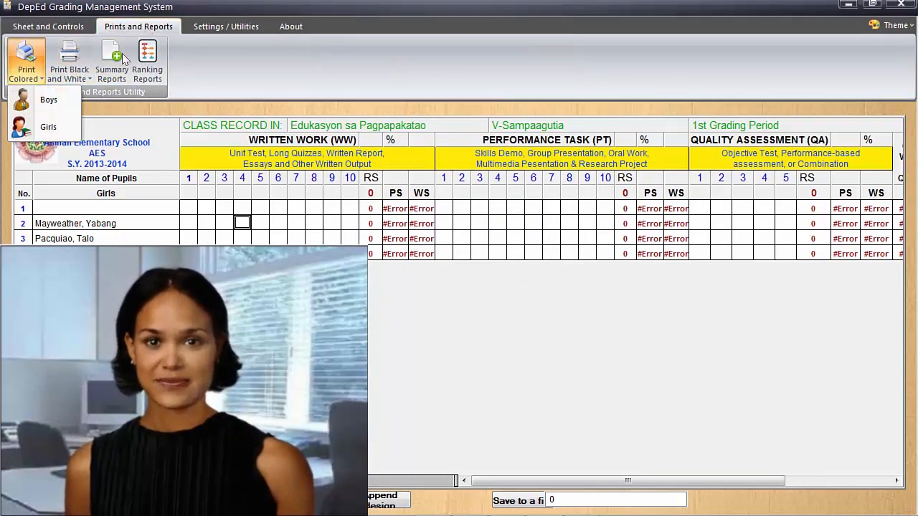
click(227, 25)
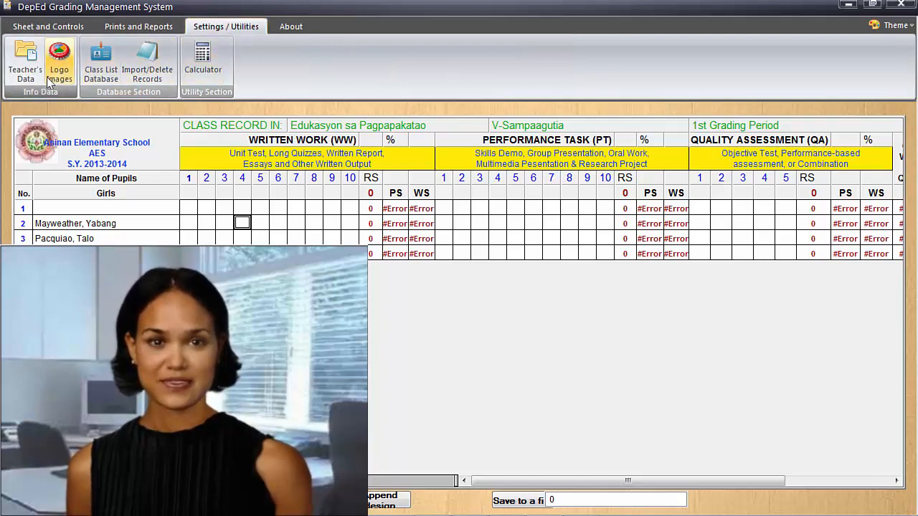